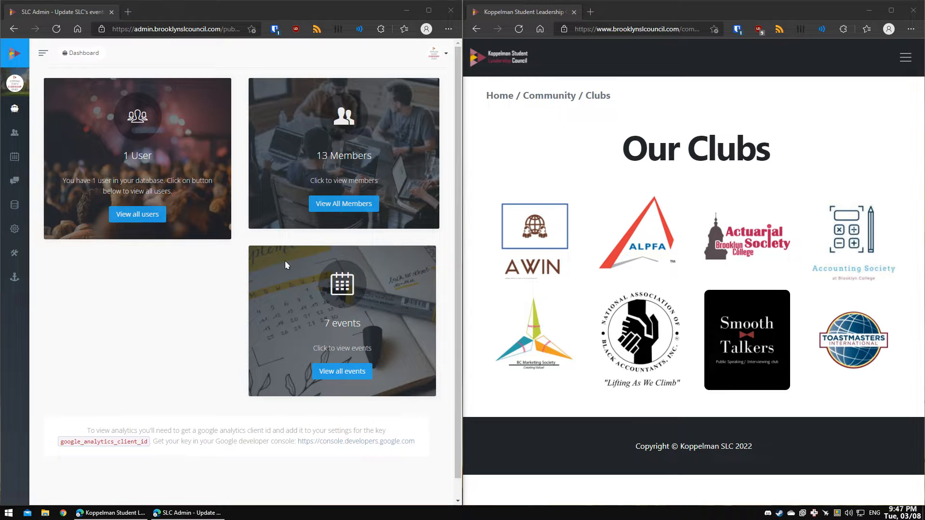
mouse_move(631, 234)
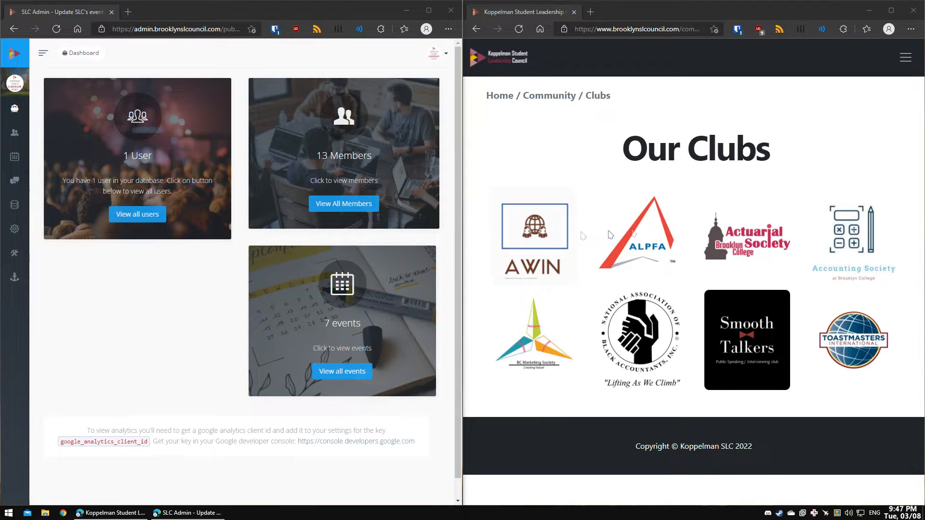
mouse_move(174, 291)
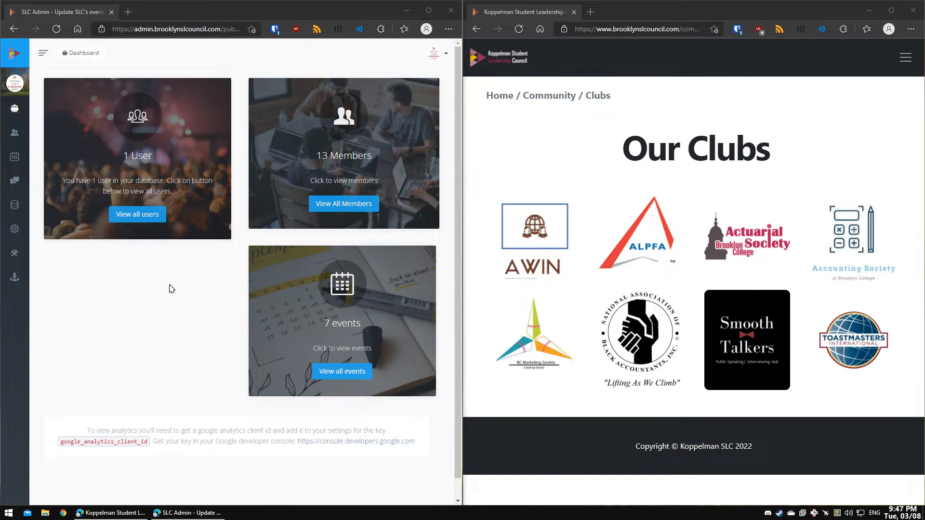
Open the admin Clubs list and the public site's Our Community > KSB Clubs page
click(42, 53)
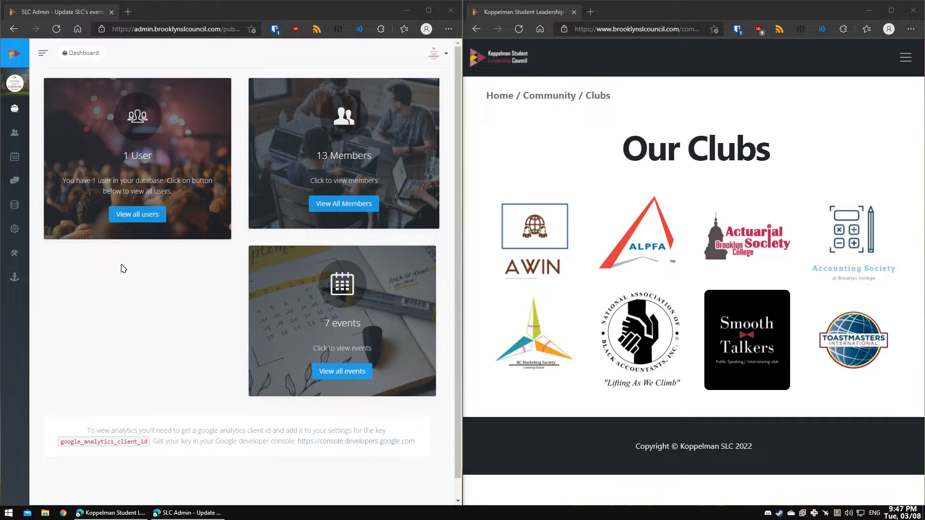
mouse_move(145, 271)
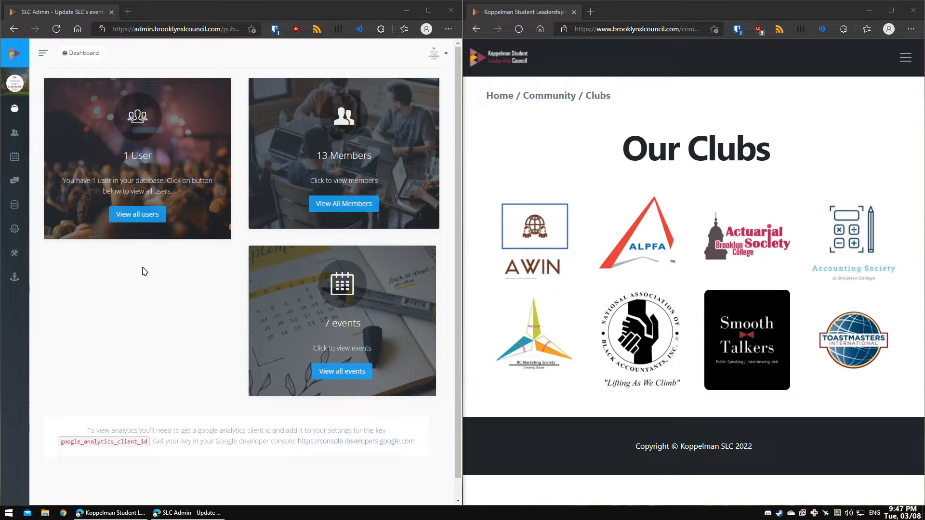
mouse_move(65, 248)
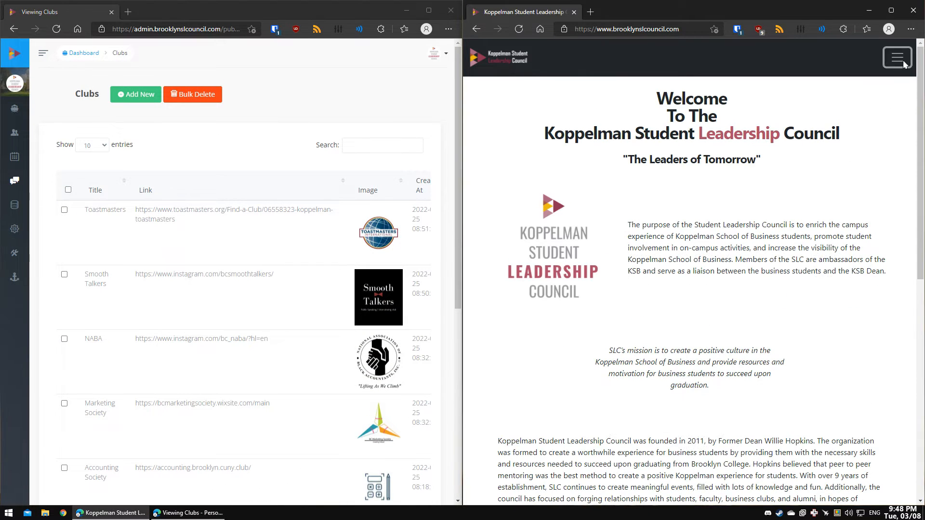
click(896, 57)
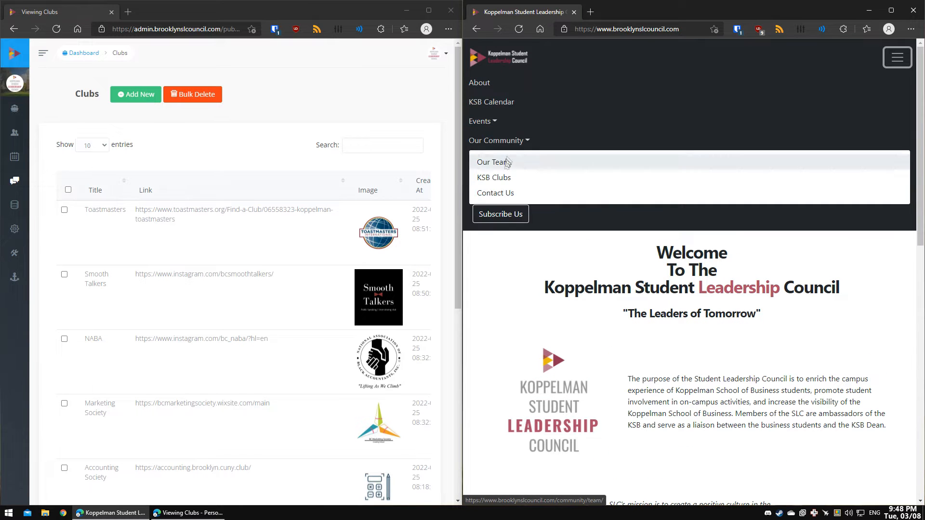
click(493, 177)
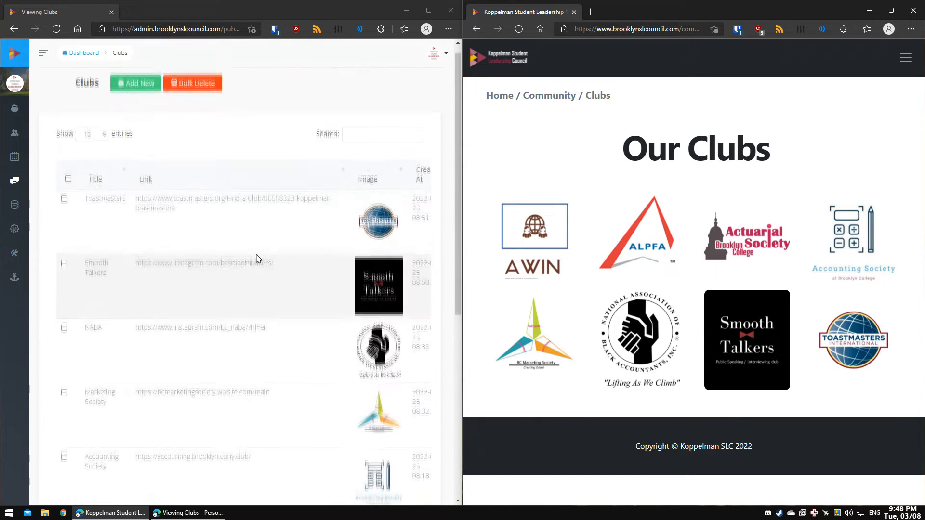
Open Add New, return via the Clubs breadcrumb, reopen Add New and focus the Title field
click(135, 83)
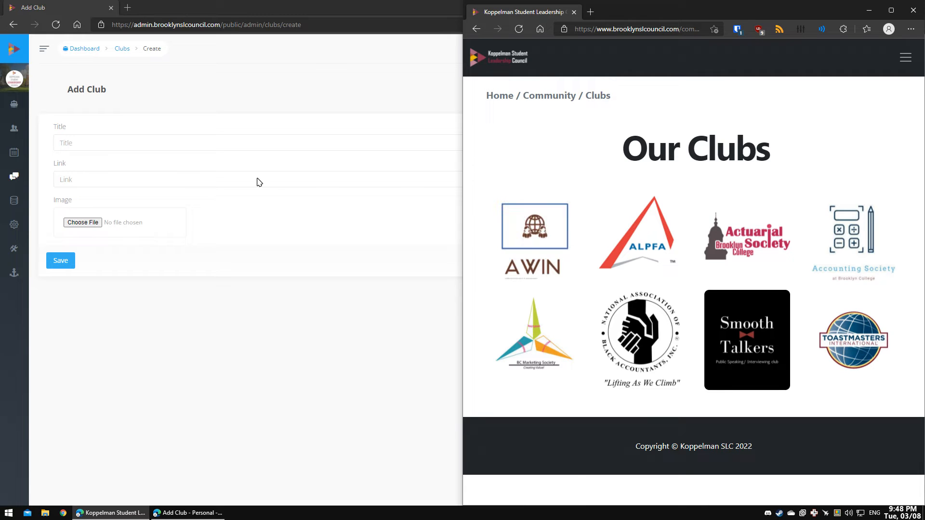
mouse_move(533, 235)
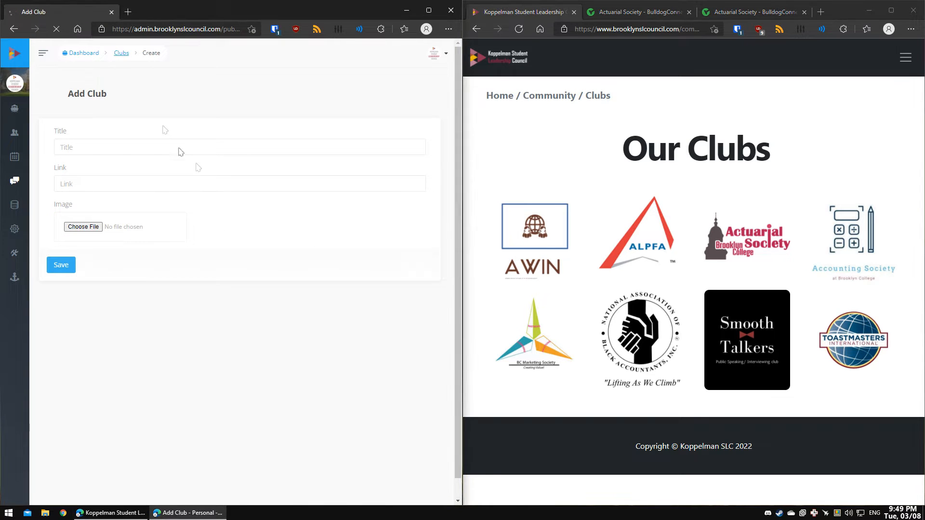
click(121, 52)
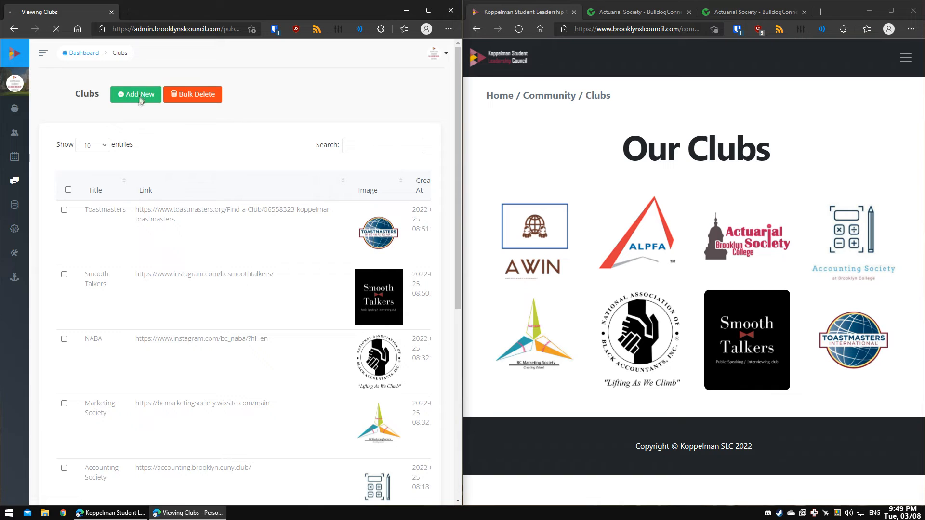
click(135, 94)
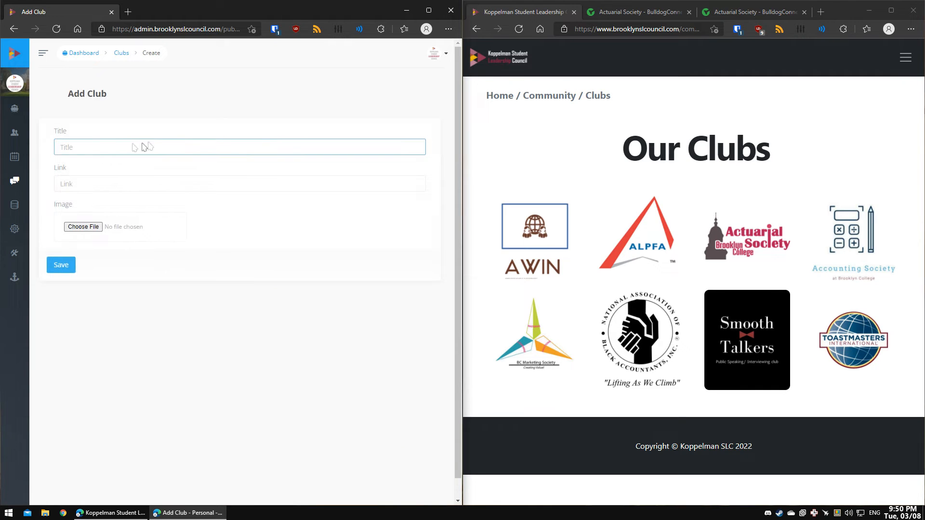
click(239, 184)
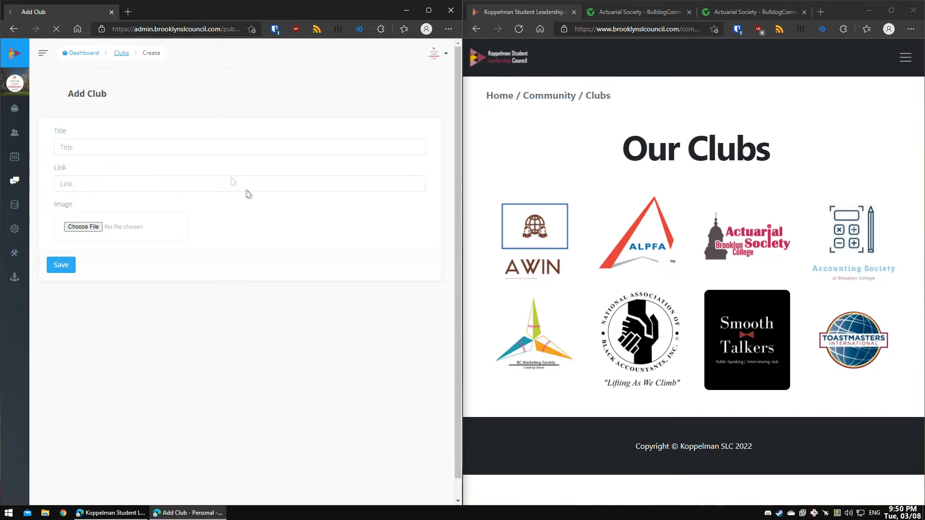
Go back to the Clubs table via the breadcrumb without adding a club
click(121, 52)
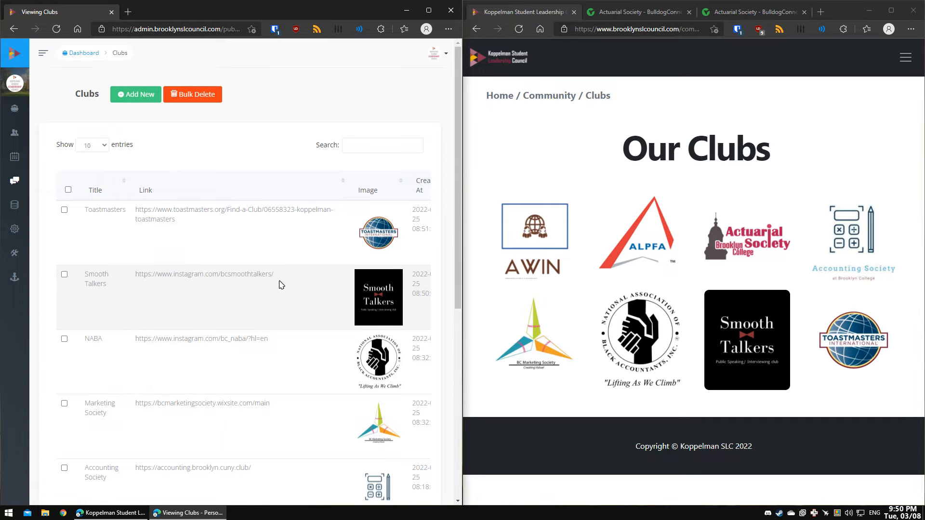
mouse_move(320, 260)
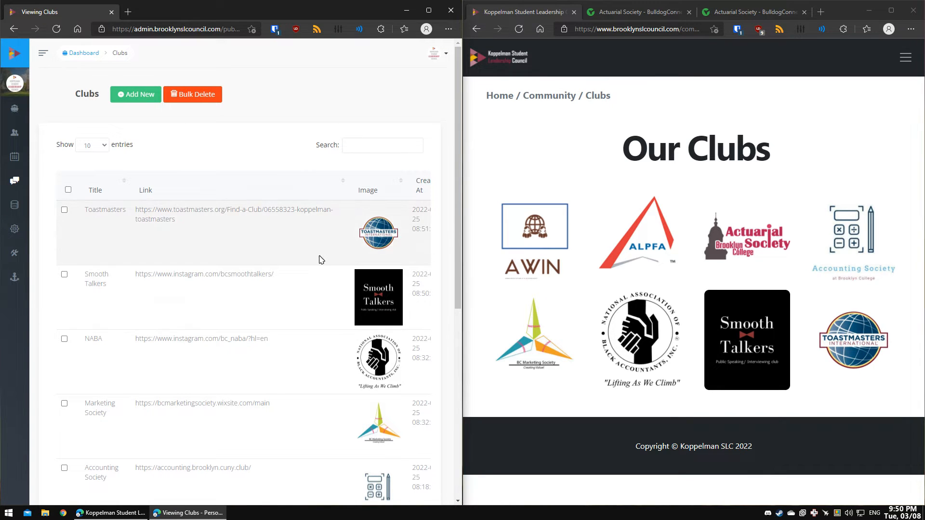
mouse_move(735, 186)
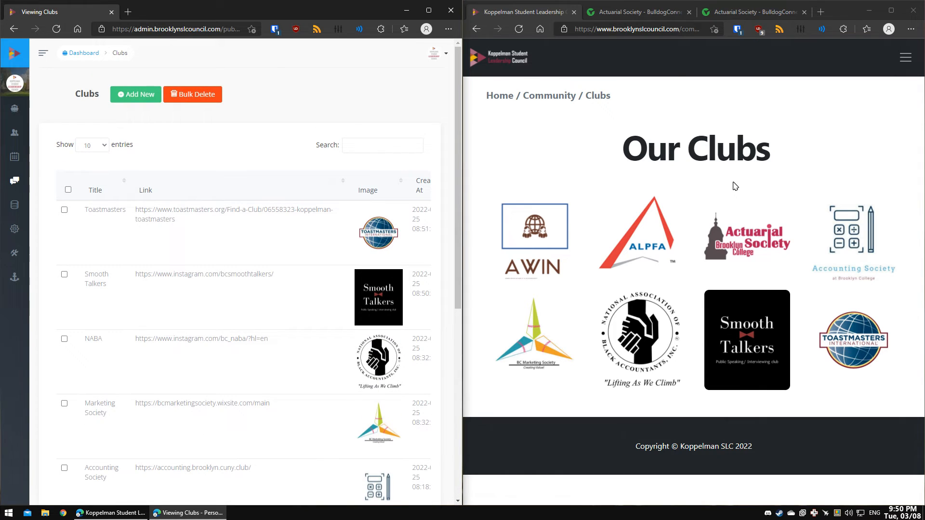
mouse_move(232, 264)
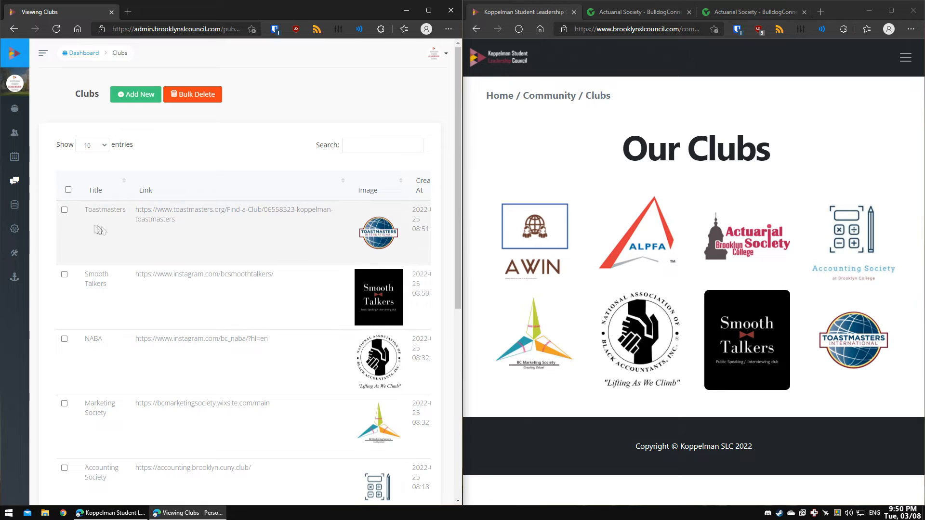
mouse_move(131, 215)
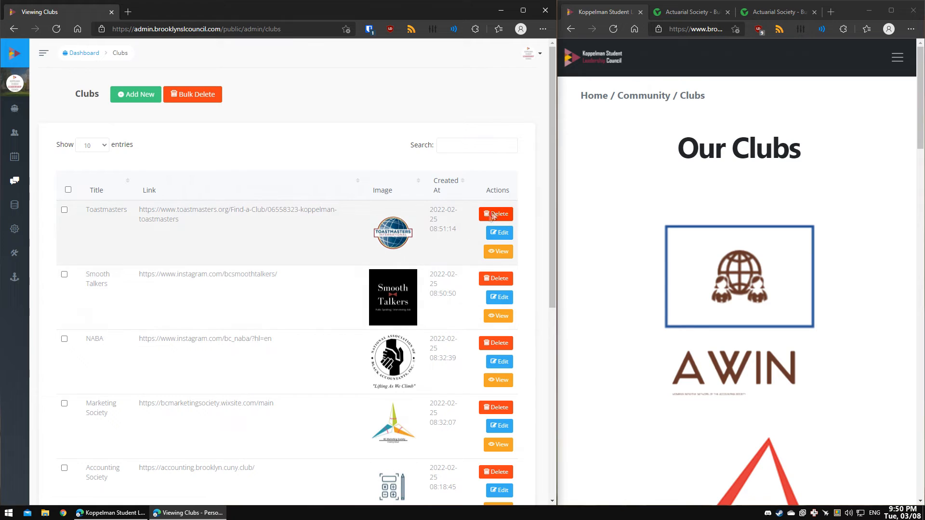
mouse_move(498, 232)
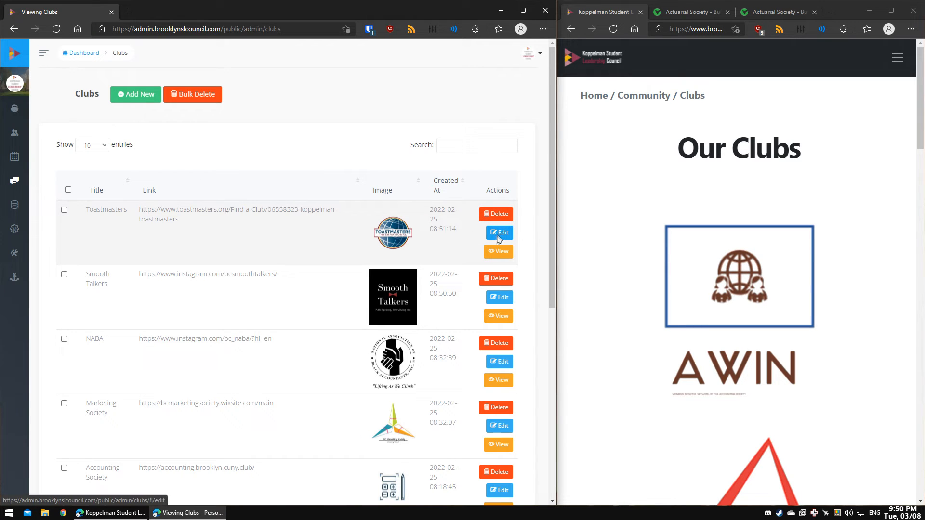
Open the Edit Club form for the Toastmasters row
click(497, 233)
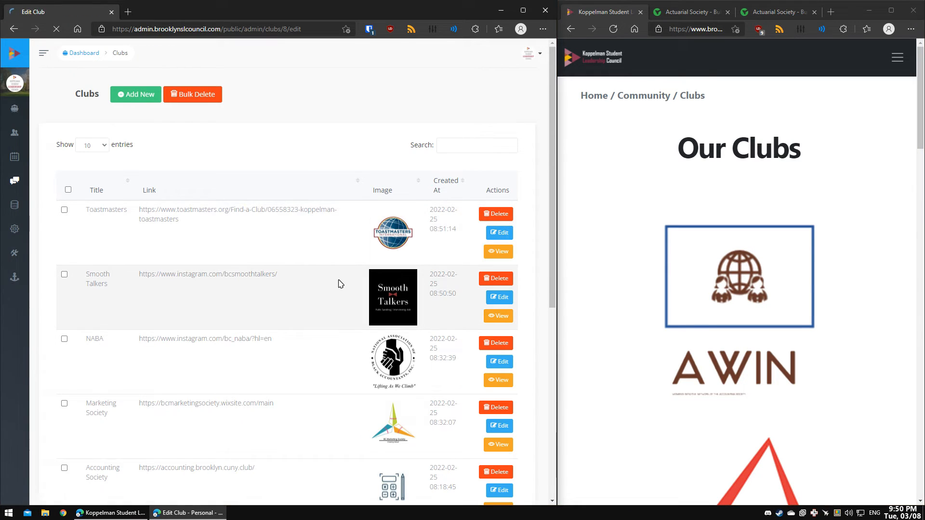
click(497, 232)
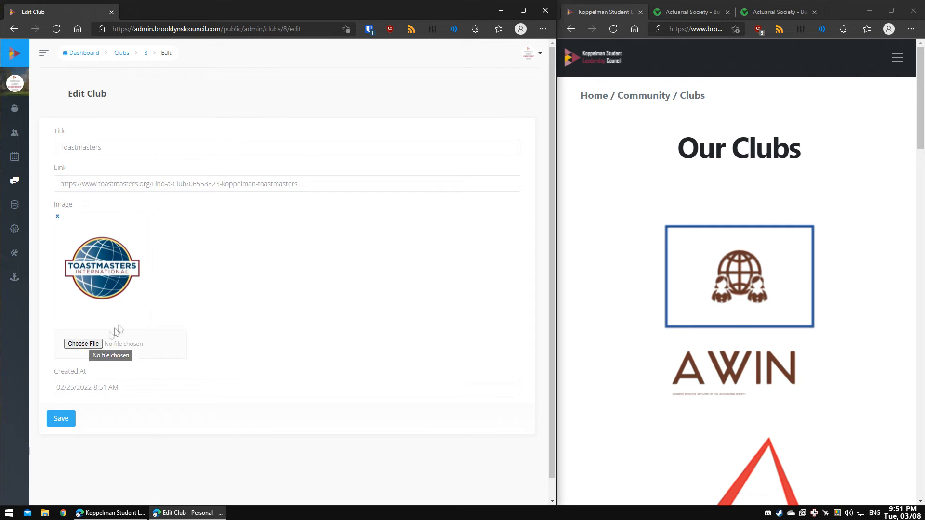
mouse_move(50, 224)
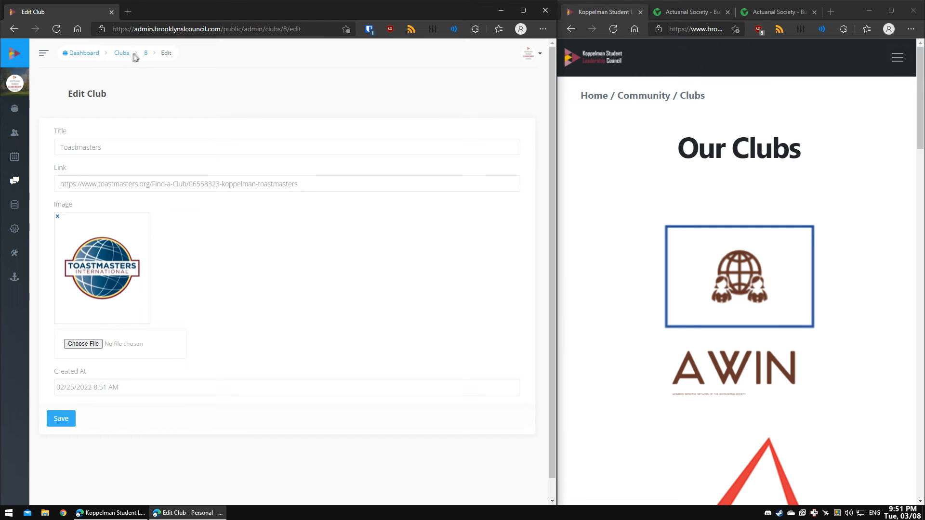
Return to the Clubs list unsaved and scroll the public Our Clubs page
click(121, 52)
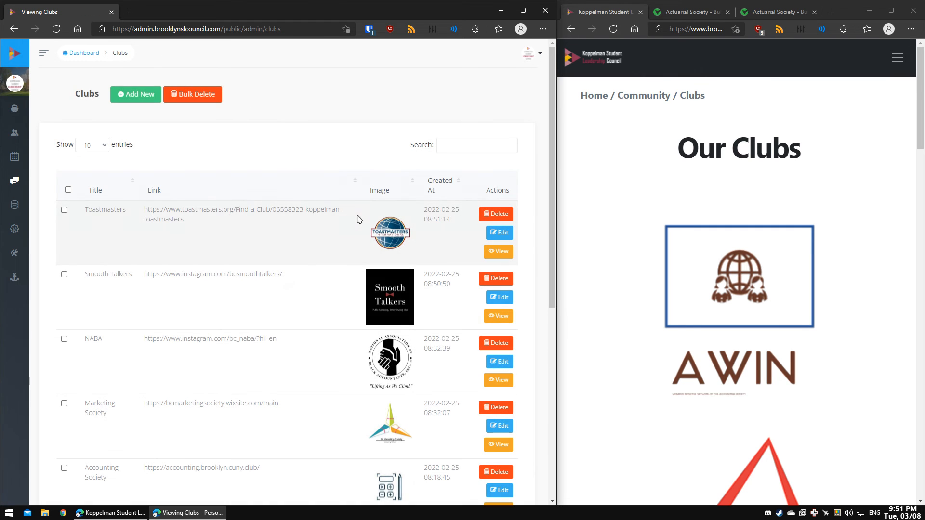
scroll(down, 3)
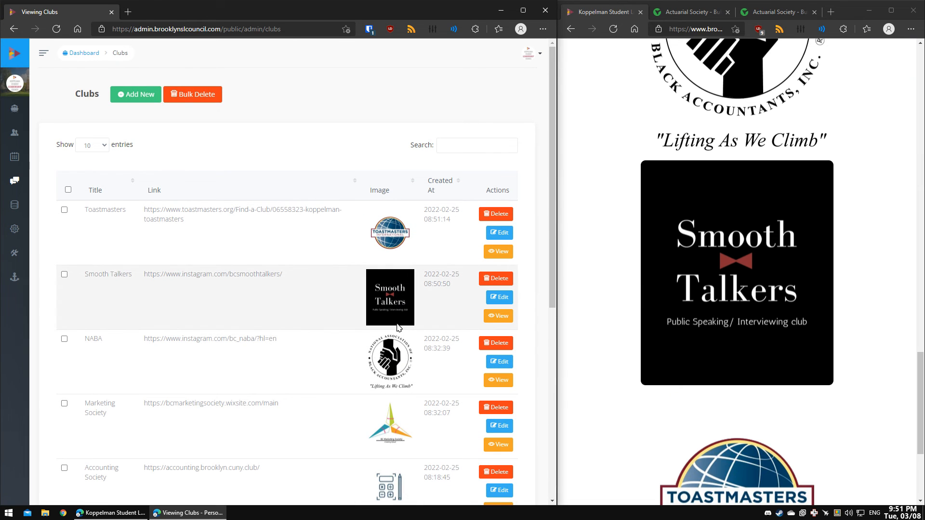
mouse_move(286, 278)
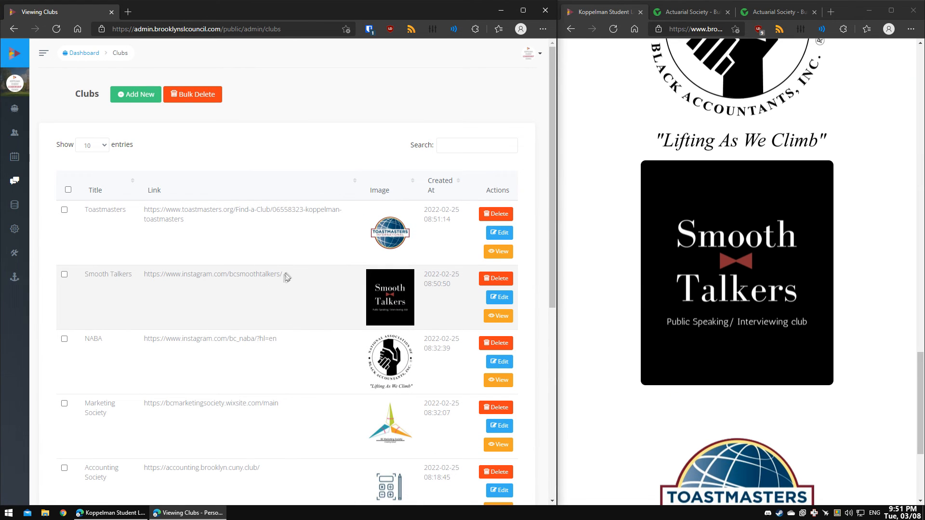